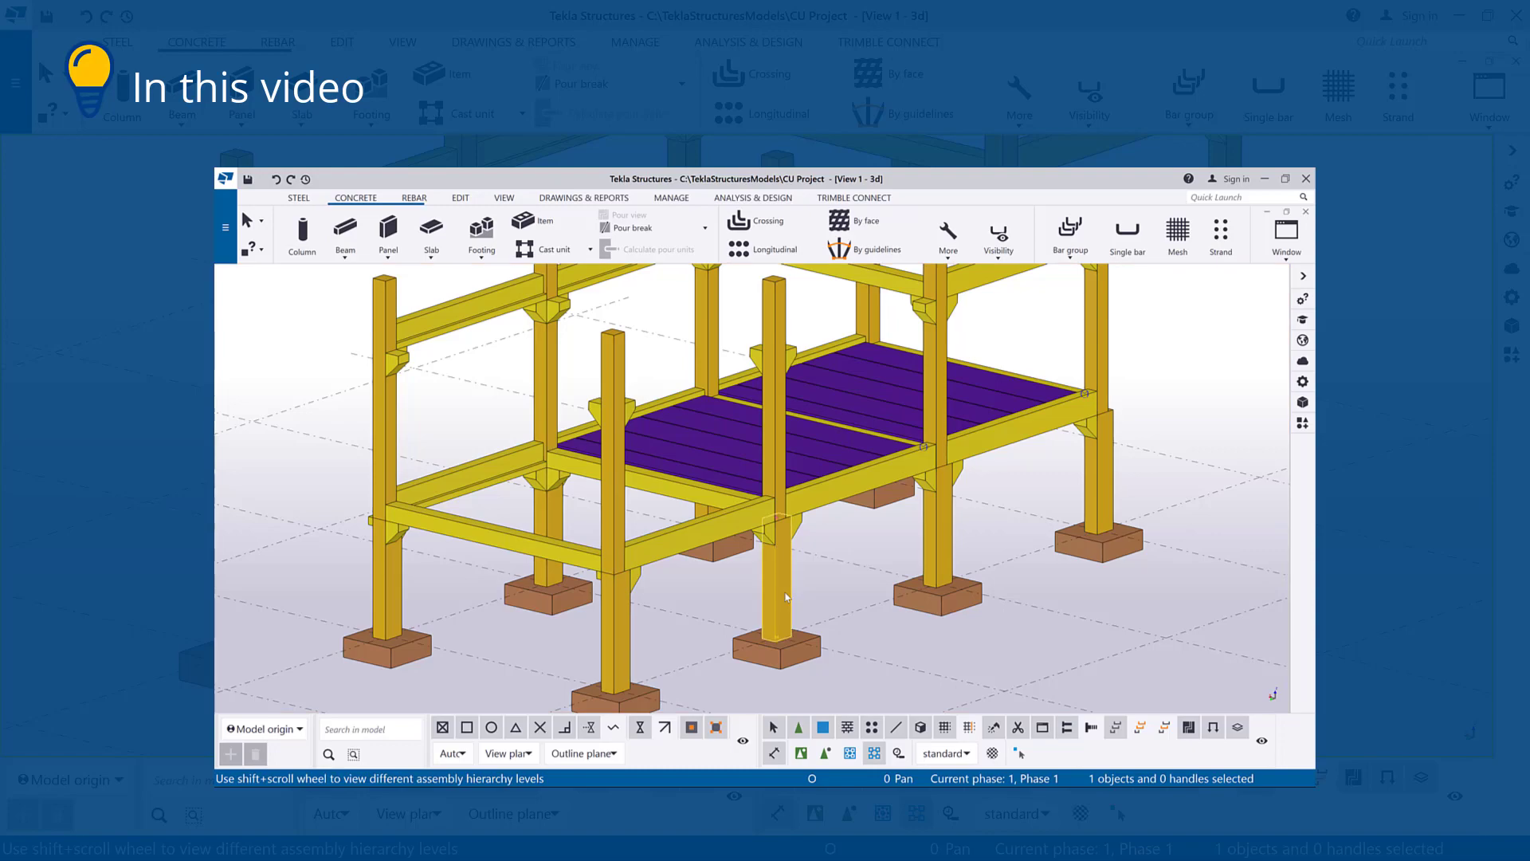
Enable picking single parts in cast units and set the lower column piece as the cast unit's main part.
{"action": "right_click", "coordinate": [786, 596]}
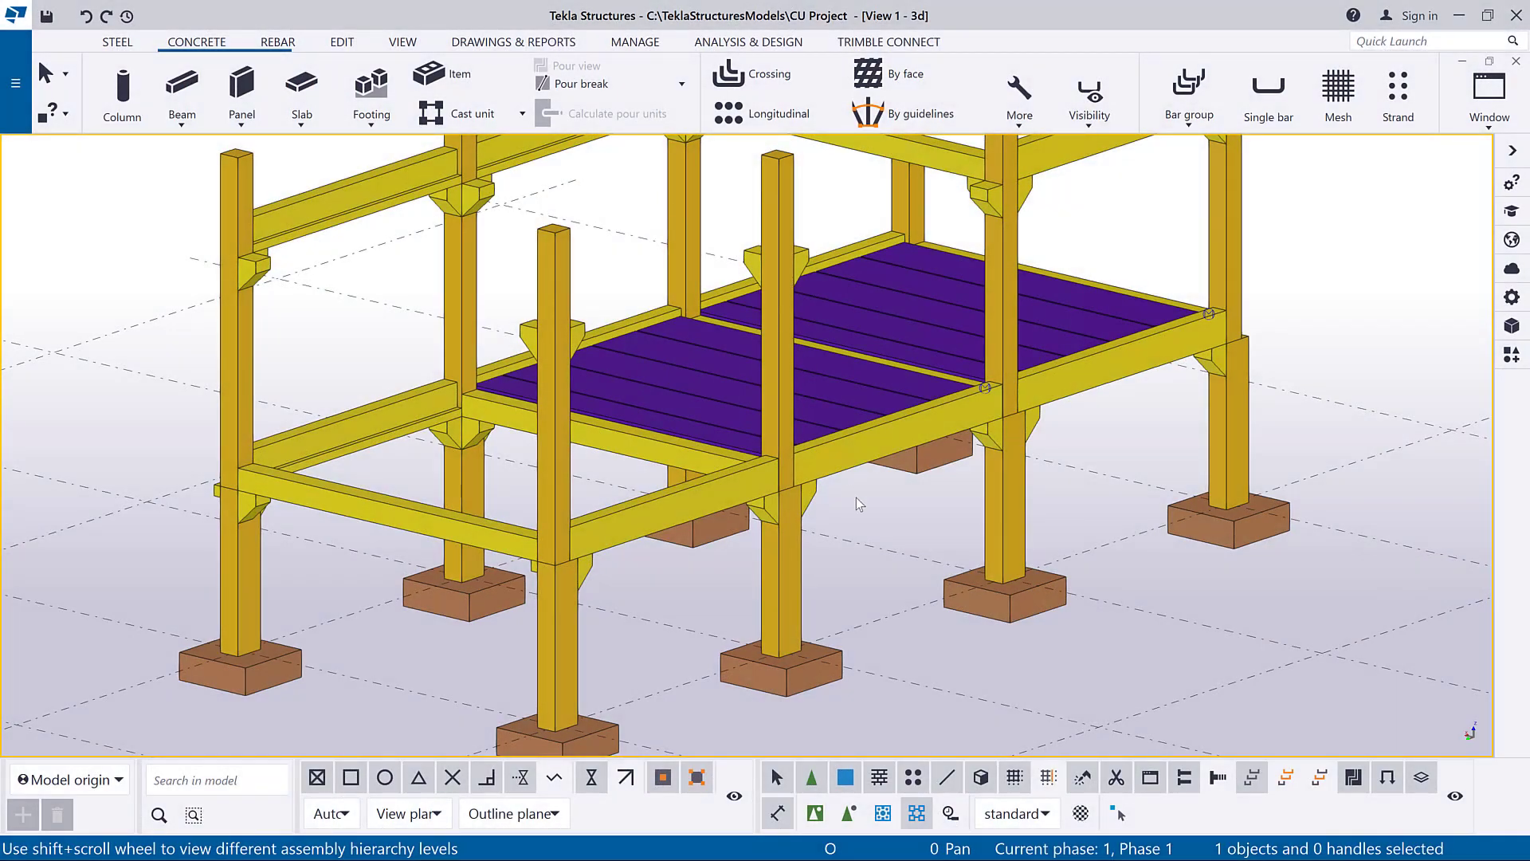
{"action": "left_click", "coordinate": [881, 813]}
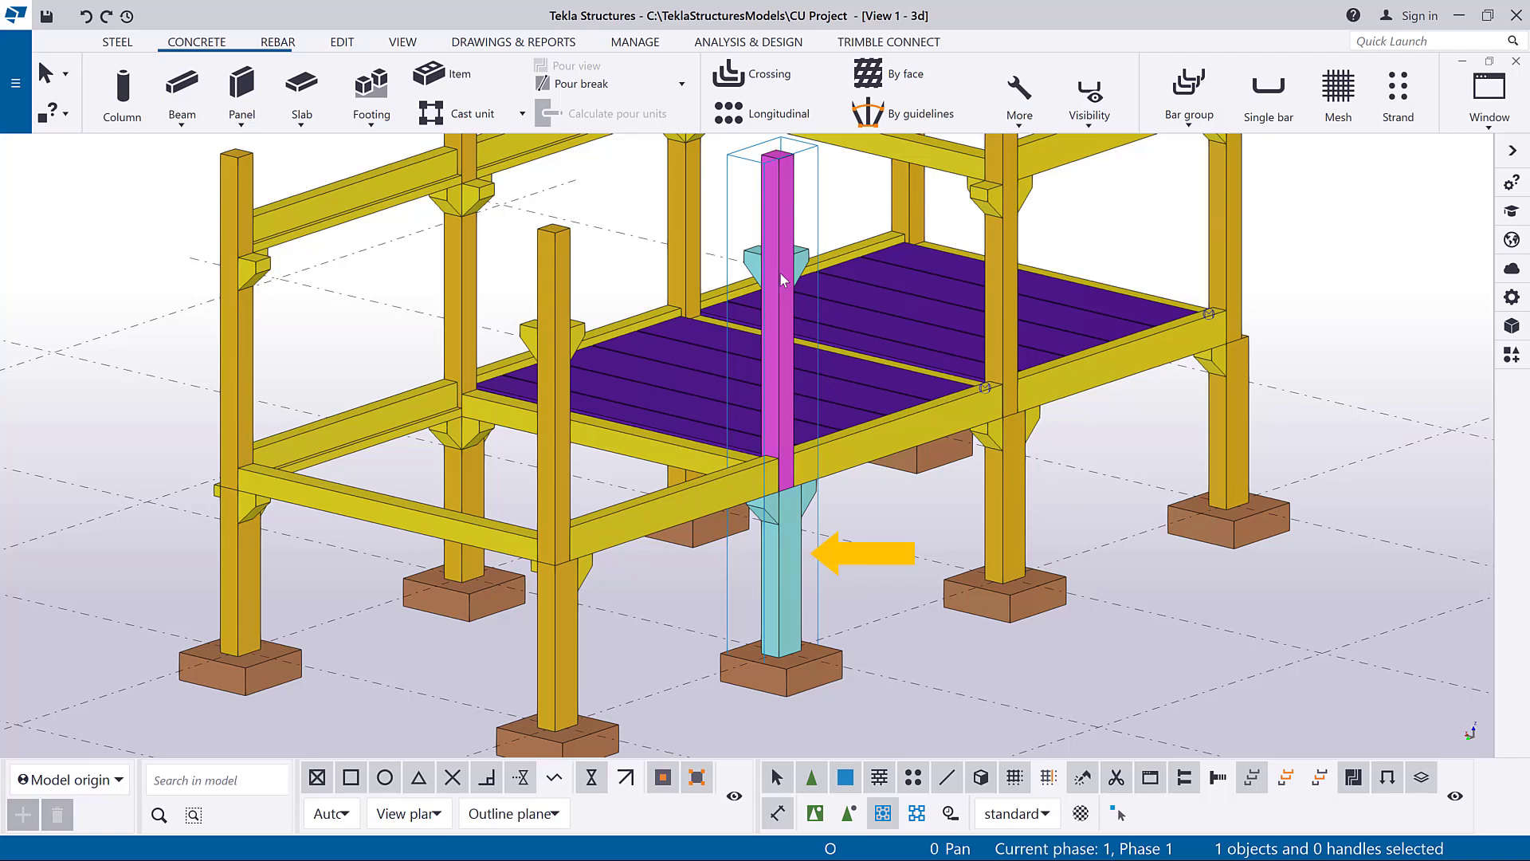
{"action": "scroll", "scroll_direction": "down", "scroll_amount": 3}
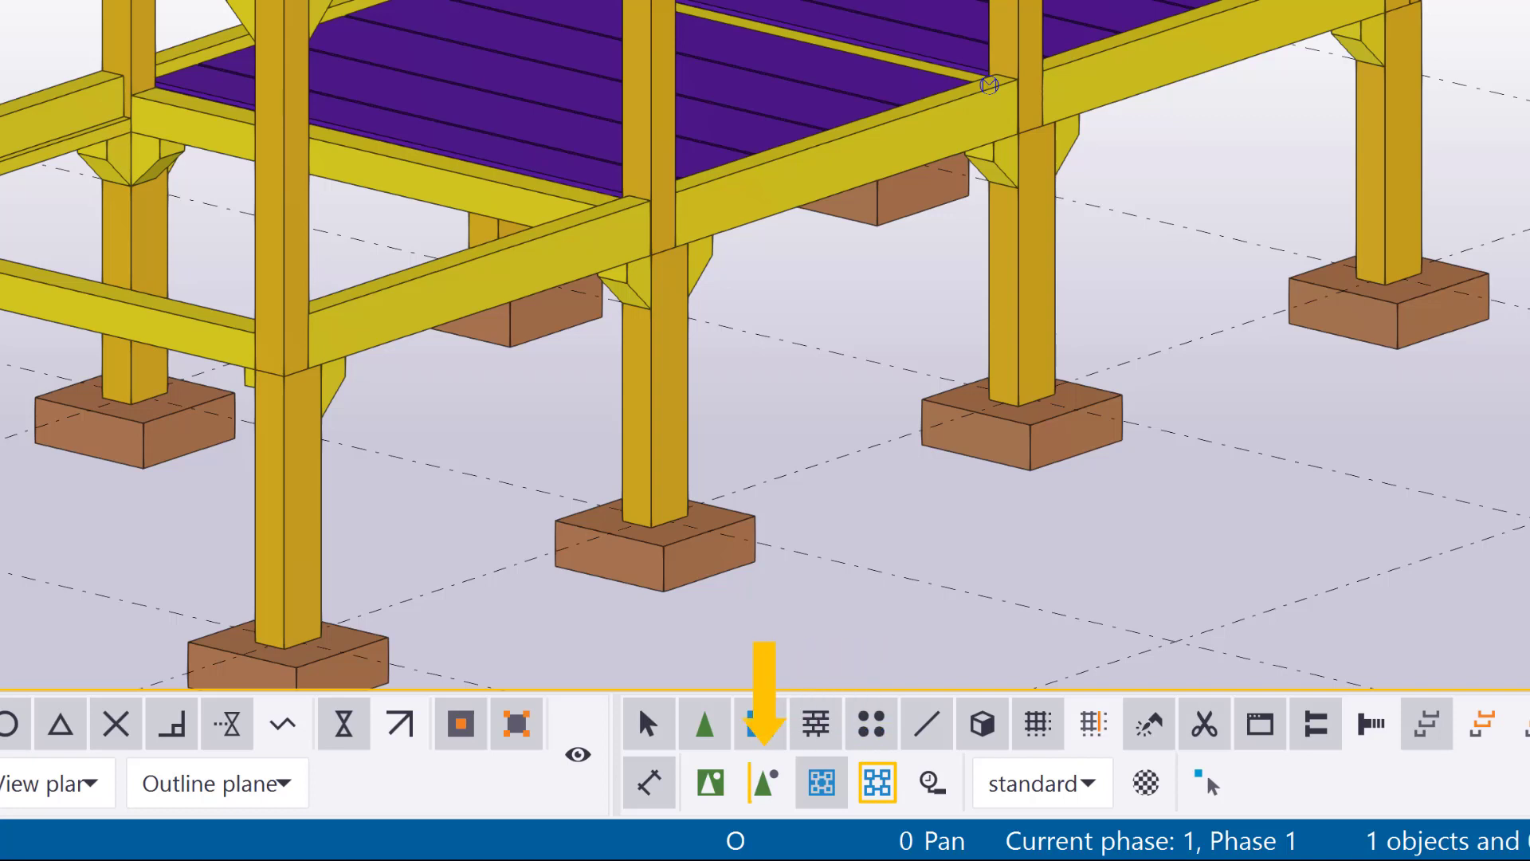
{"action": "left_click", "coordinate": [766, 782]}
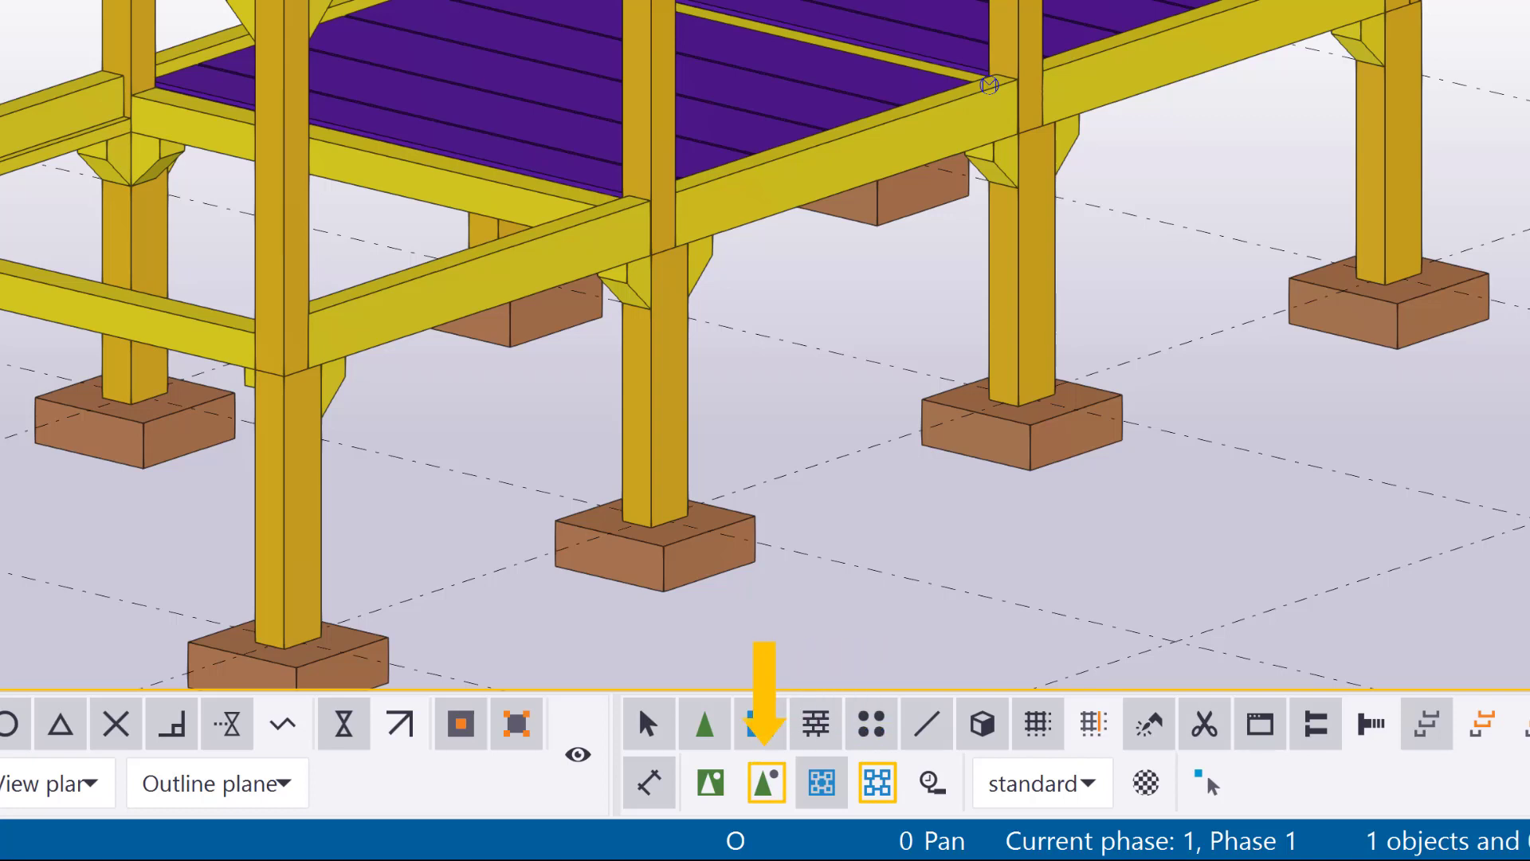
{"action": "left_click", "coordinate": [759, 724]}
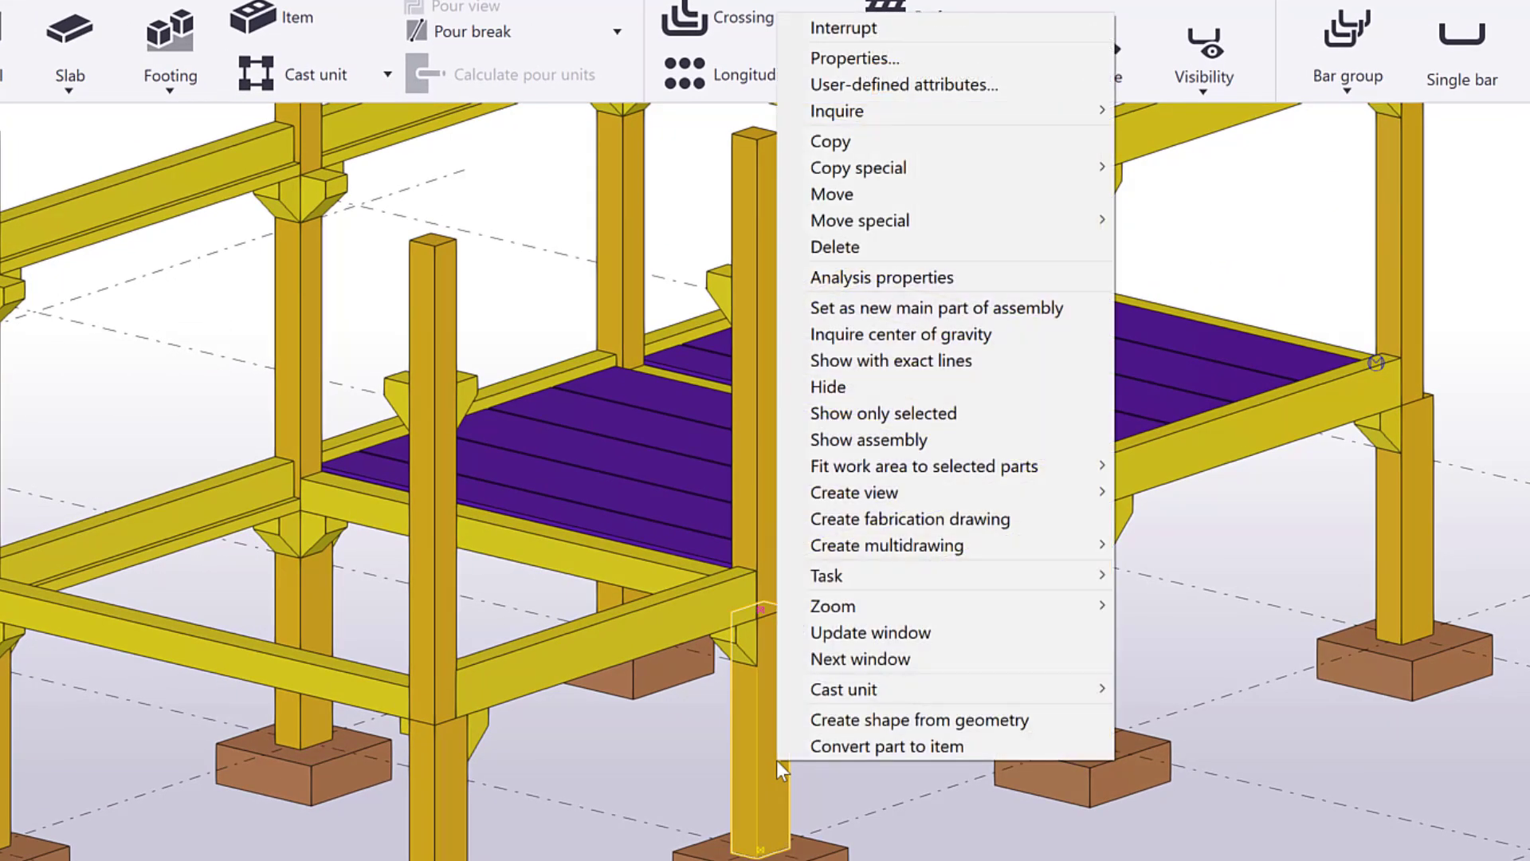
{"action": "mouse_move", "coordinate": [1033, 329]}
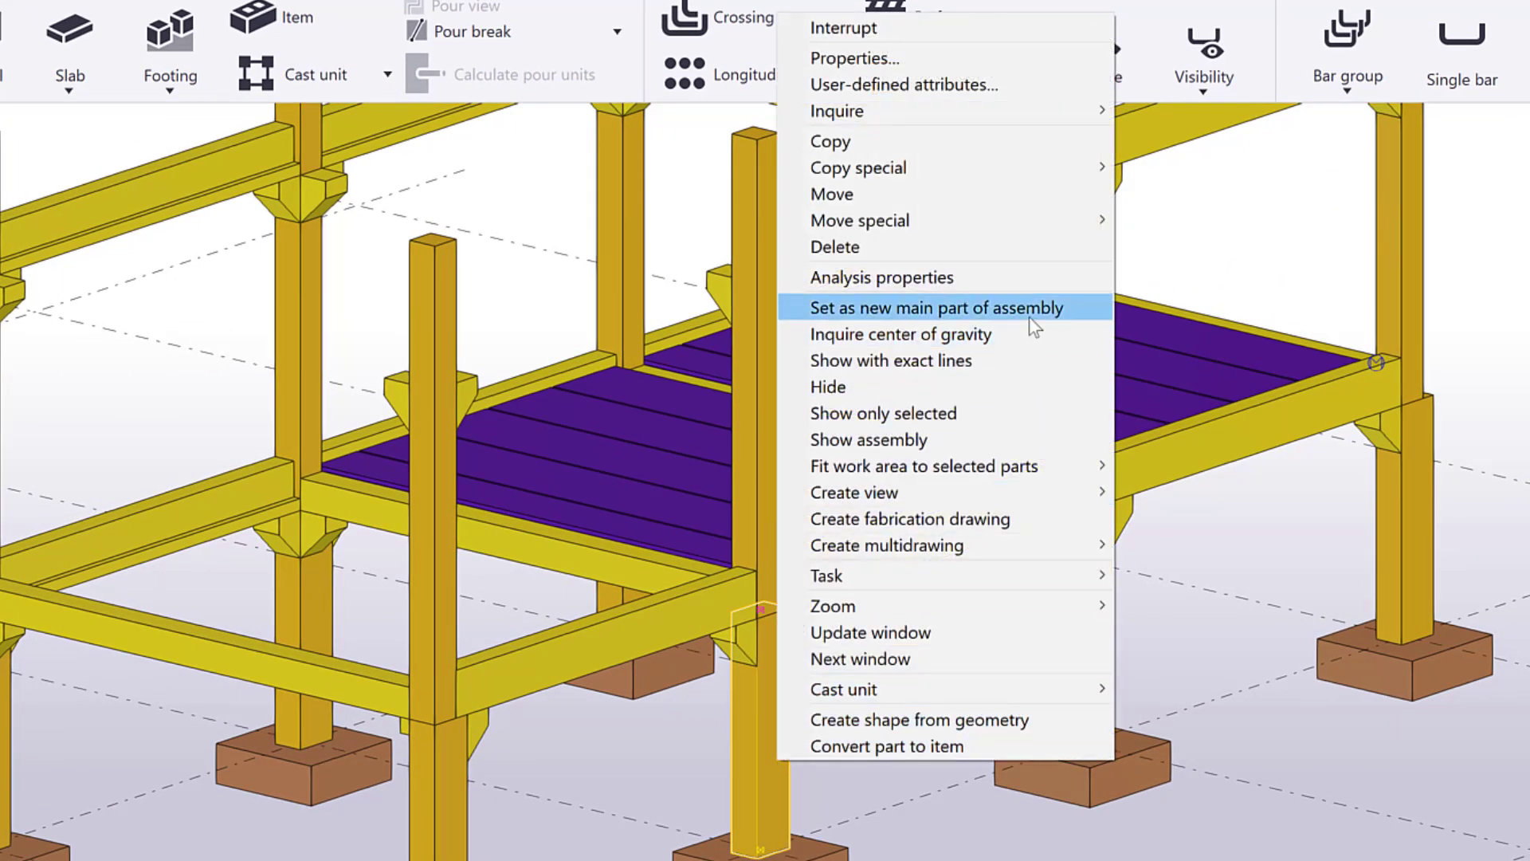
{"action": "left_click", "coordinate": [935, 308]}
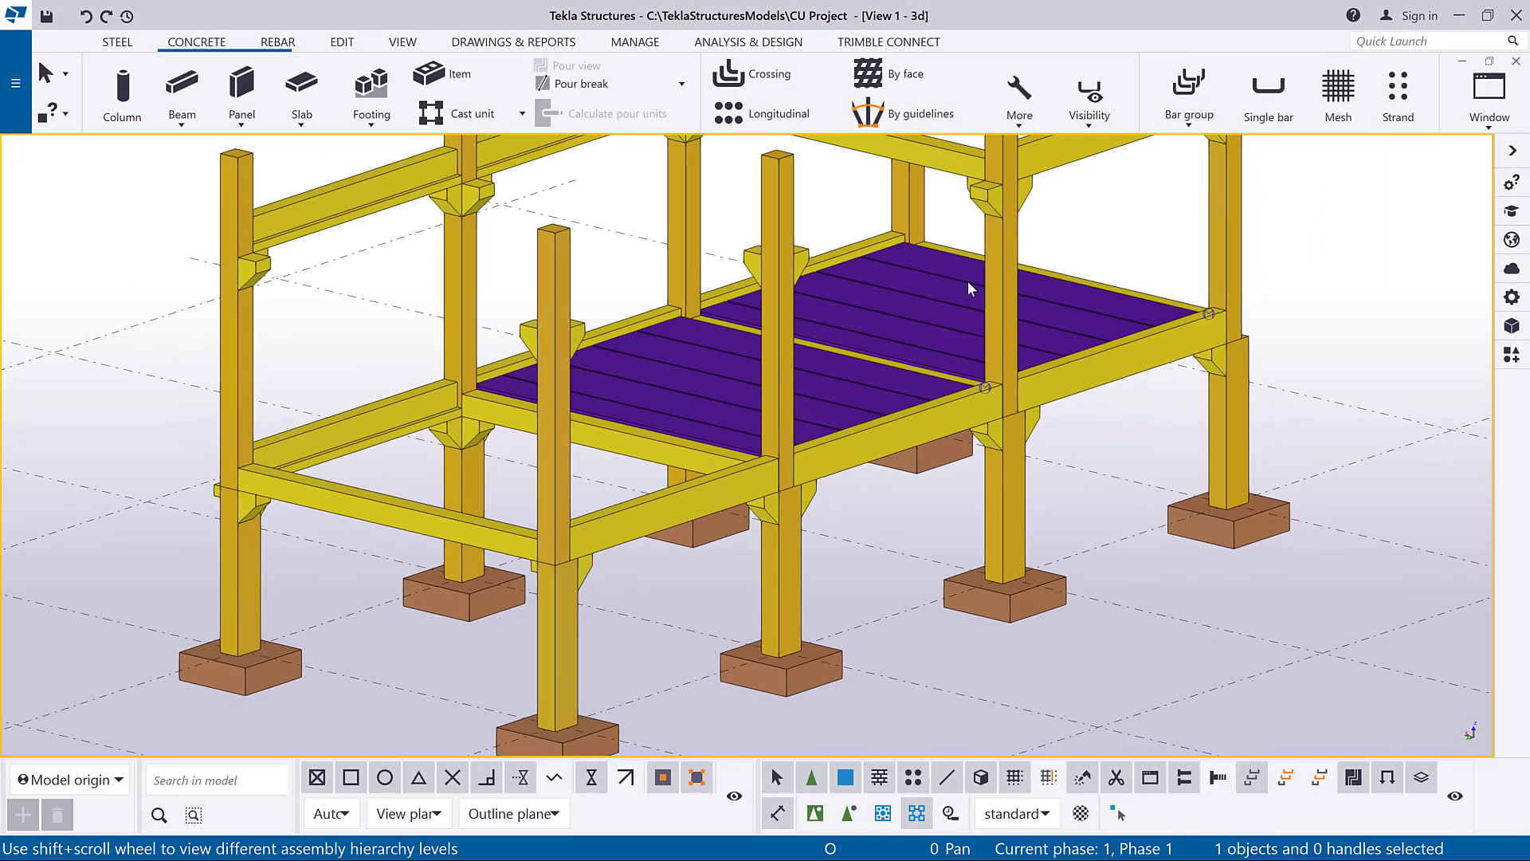
Select the left front column's cast unit and bring up the Concrete cast unit editing commands.
{"action": "left_click", "coordinate": [556, 391]}
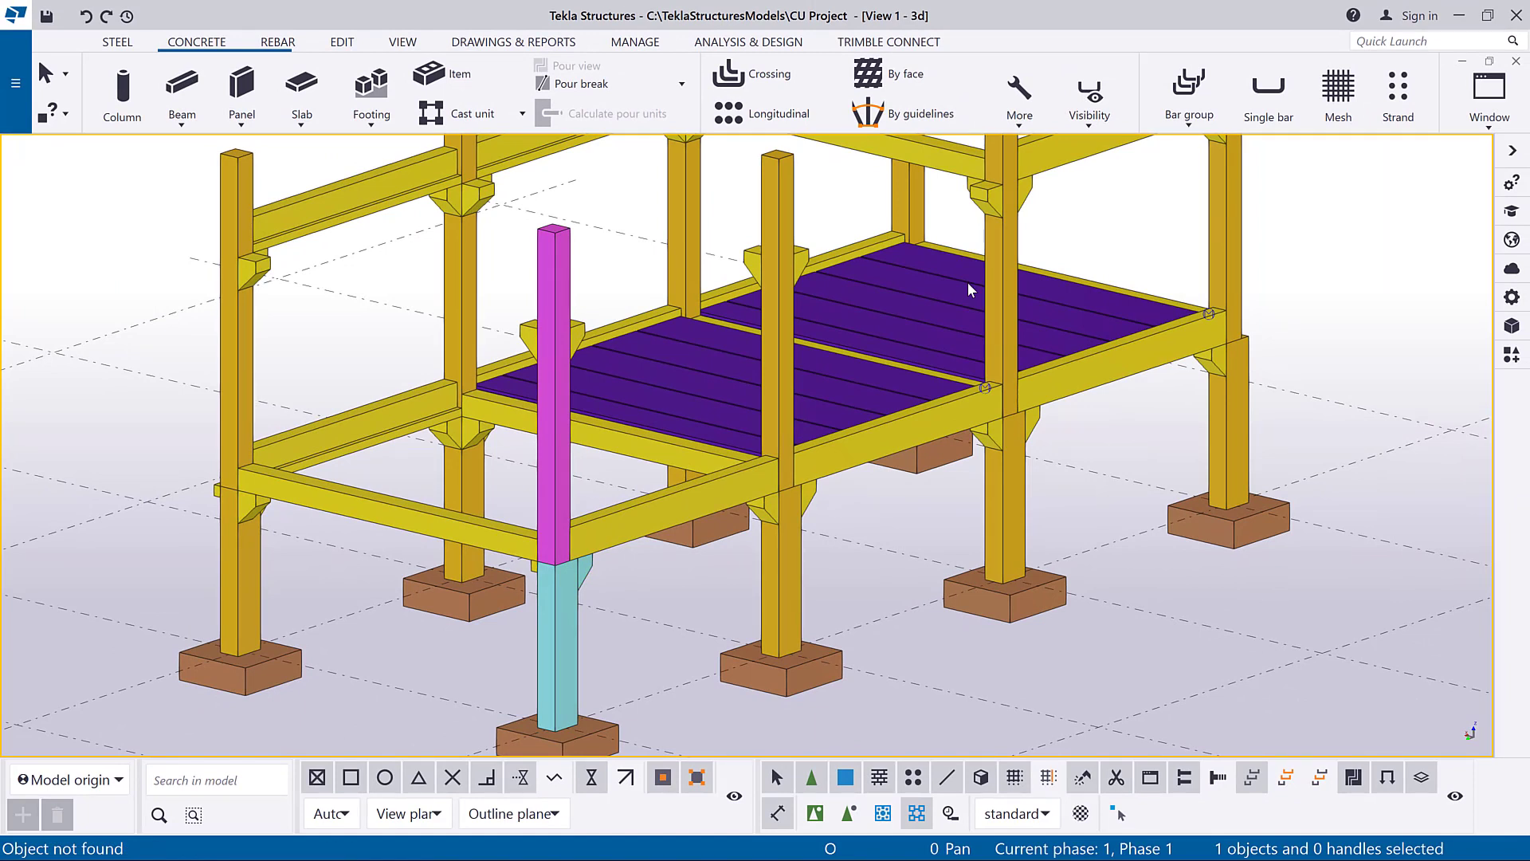
{"action": "mouse_move", "coordinate": [567, 182]}
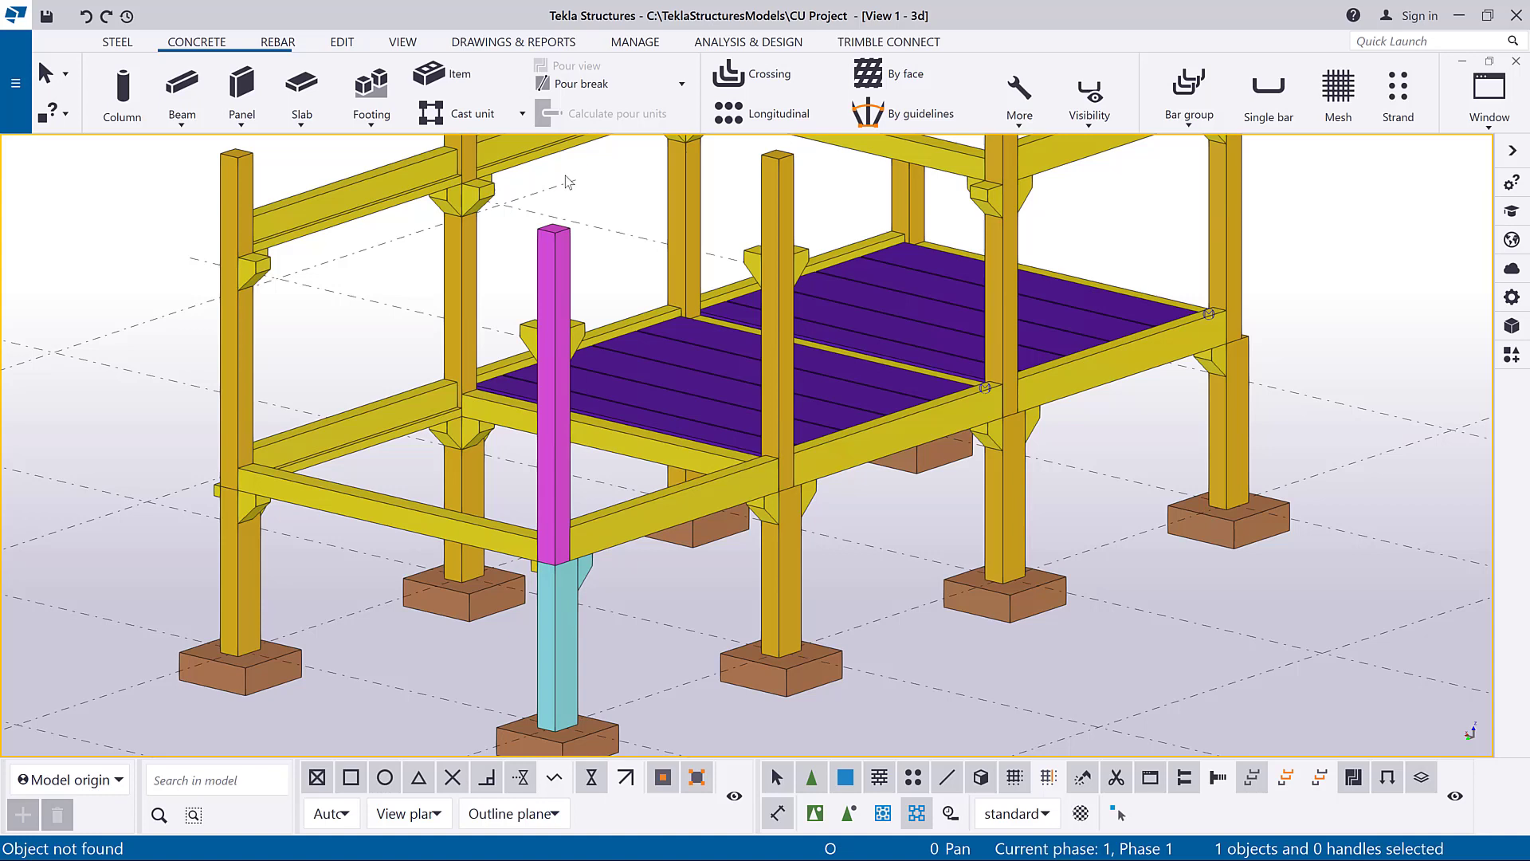
{"action": "left_click", "coordinate": [483, 113]}
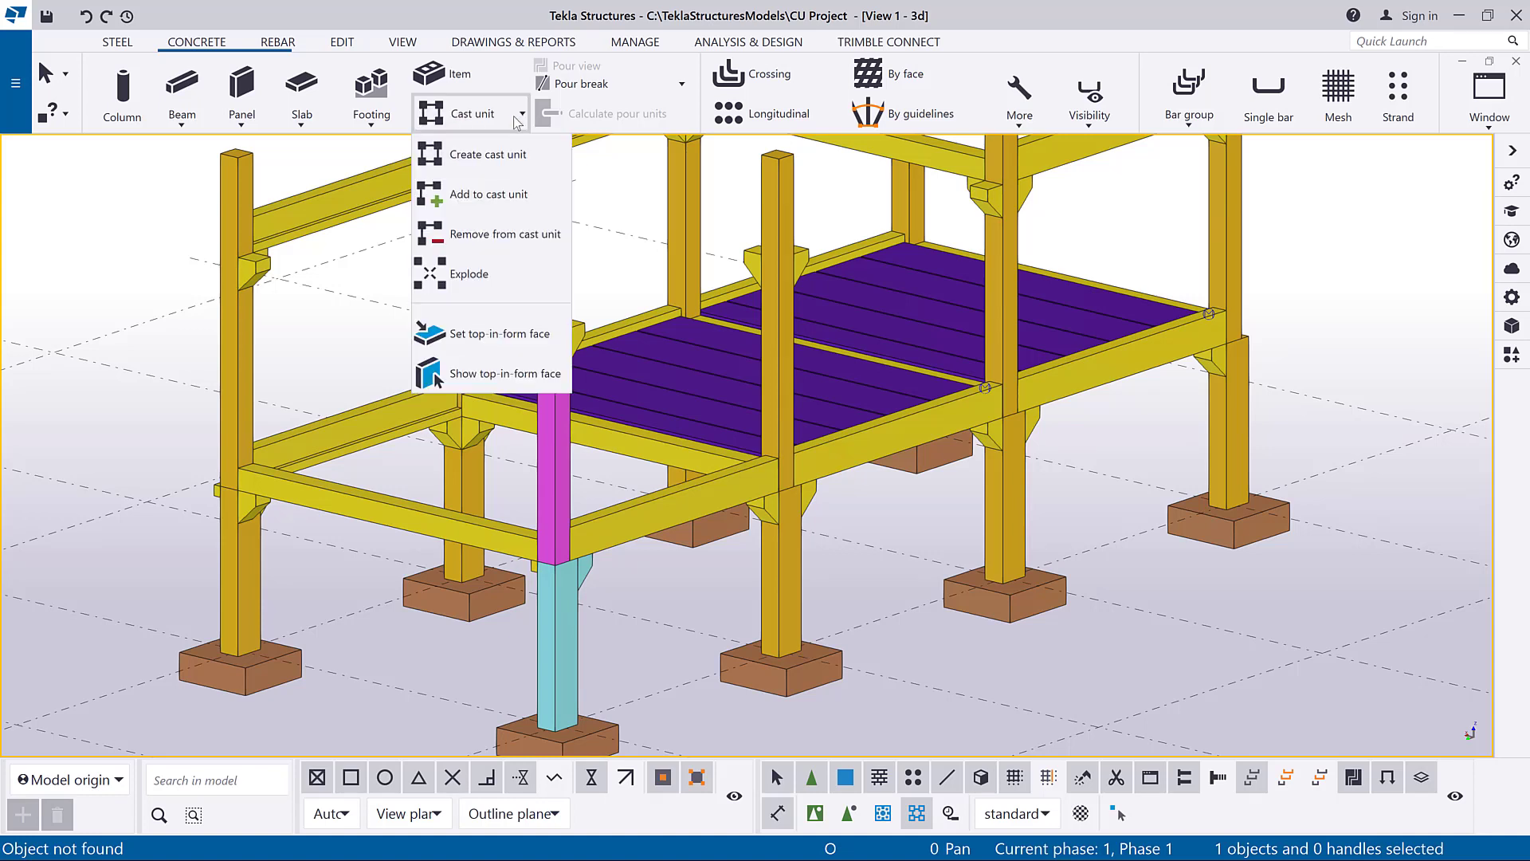
{"action": "mouse_move", "coordinate": [533, 216]}
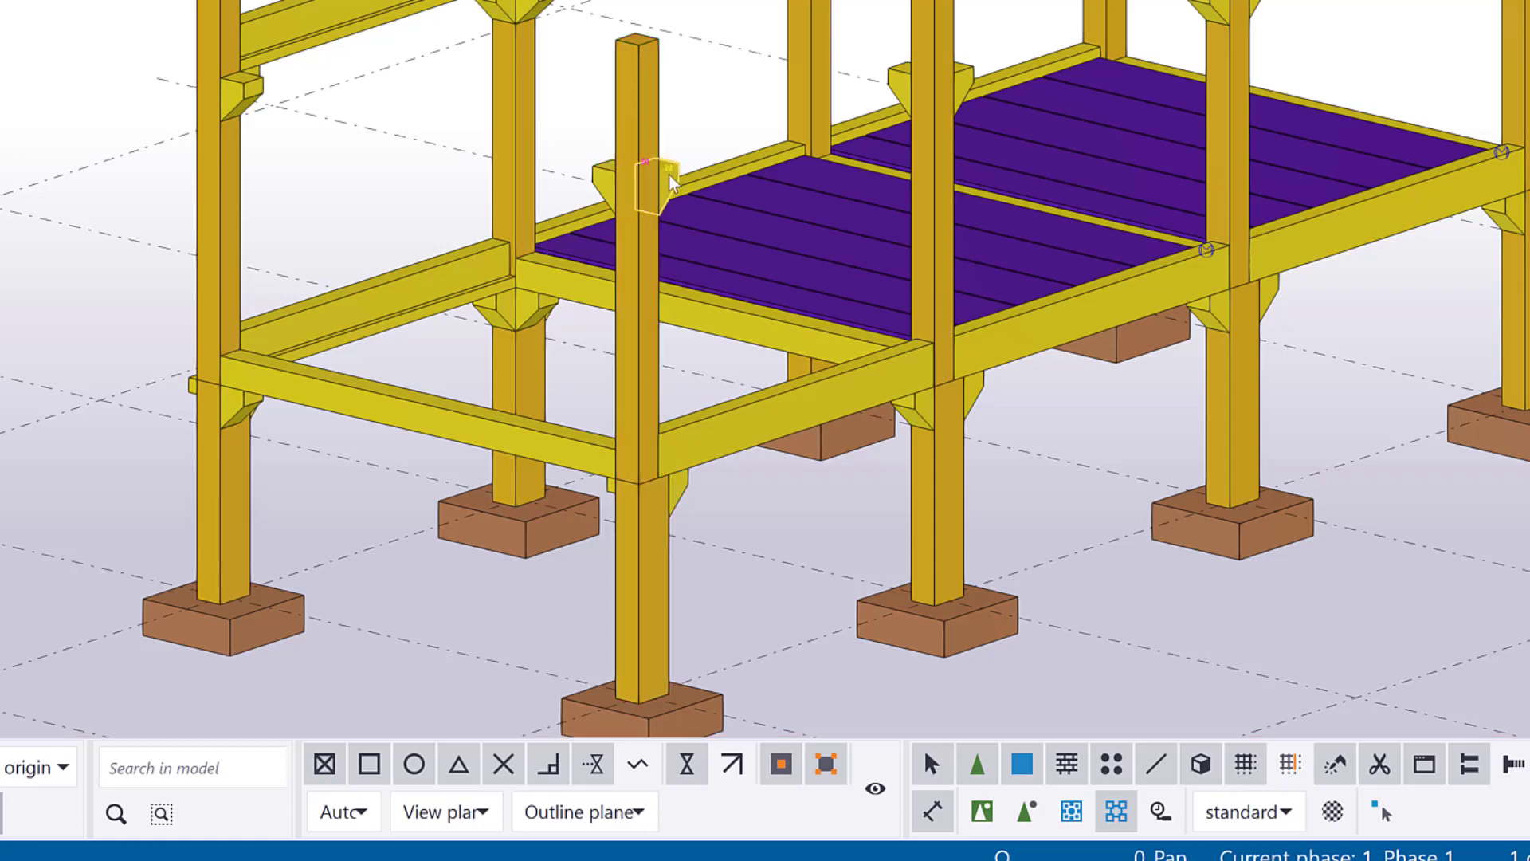
Remove the front-column corbel from its cast unit via Cast unit > Remove from.
{"action": "right_click", "coordinate": [654, 185]}
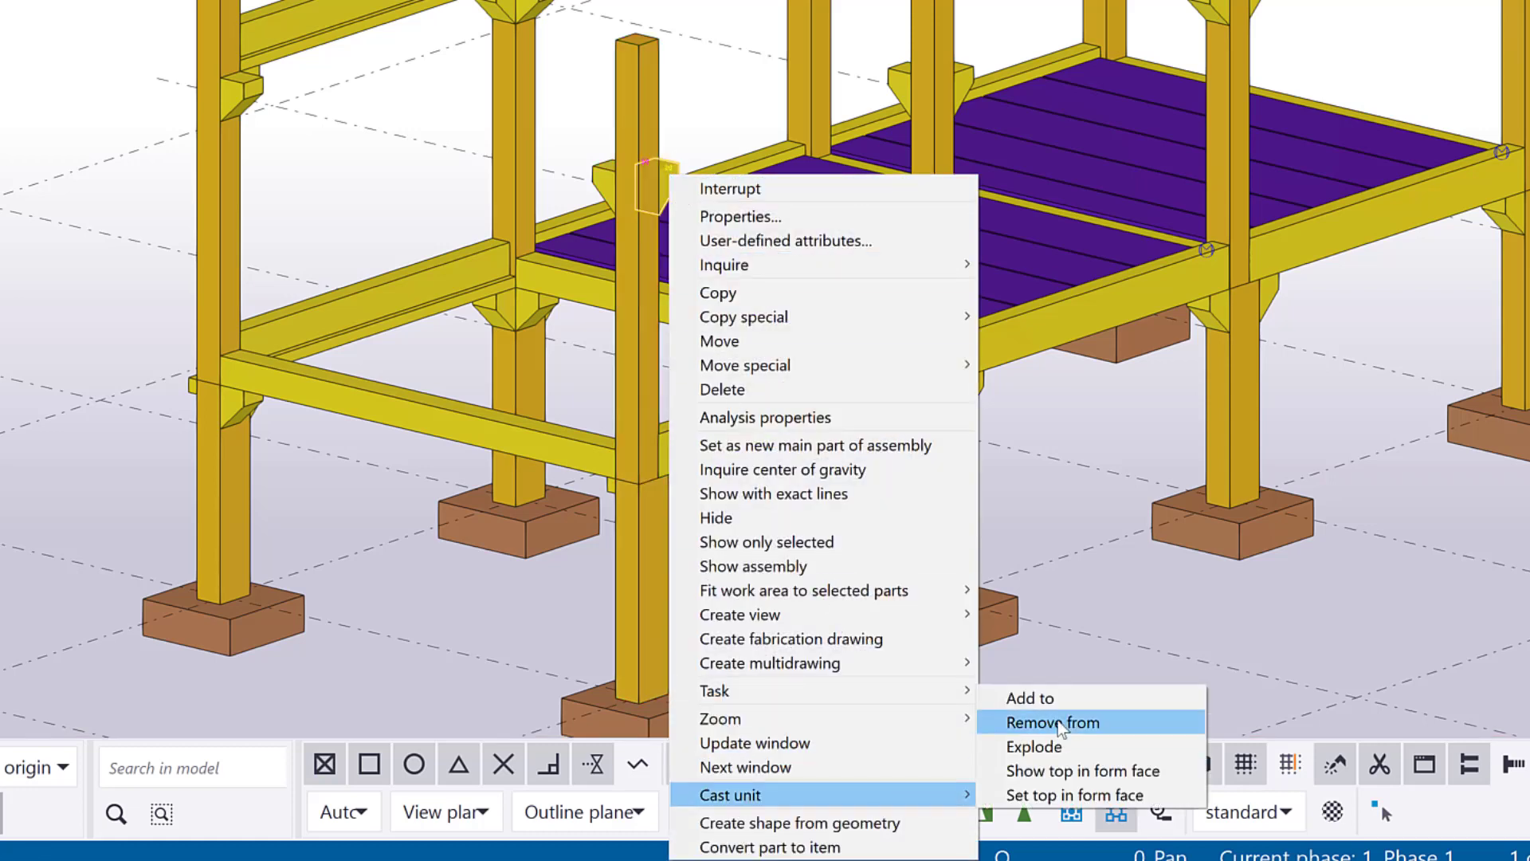
{"action": "left_click", "coordinate": [1053, 722]}
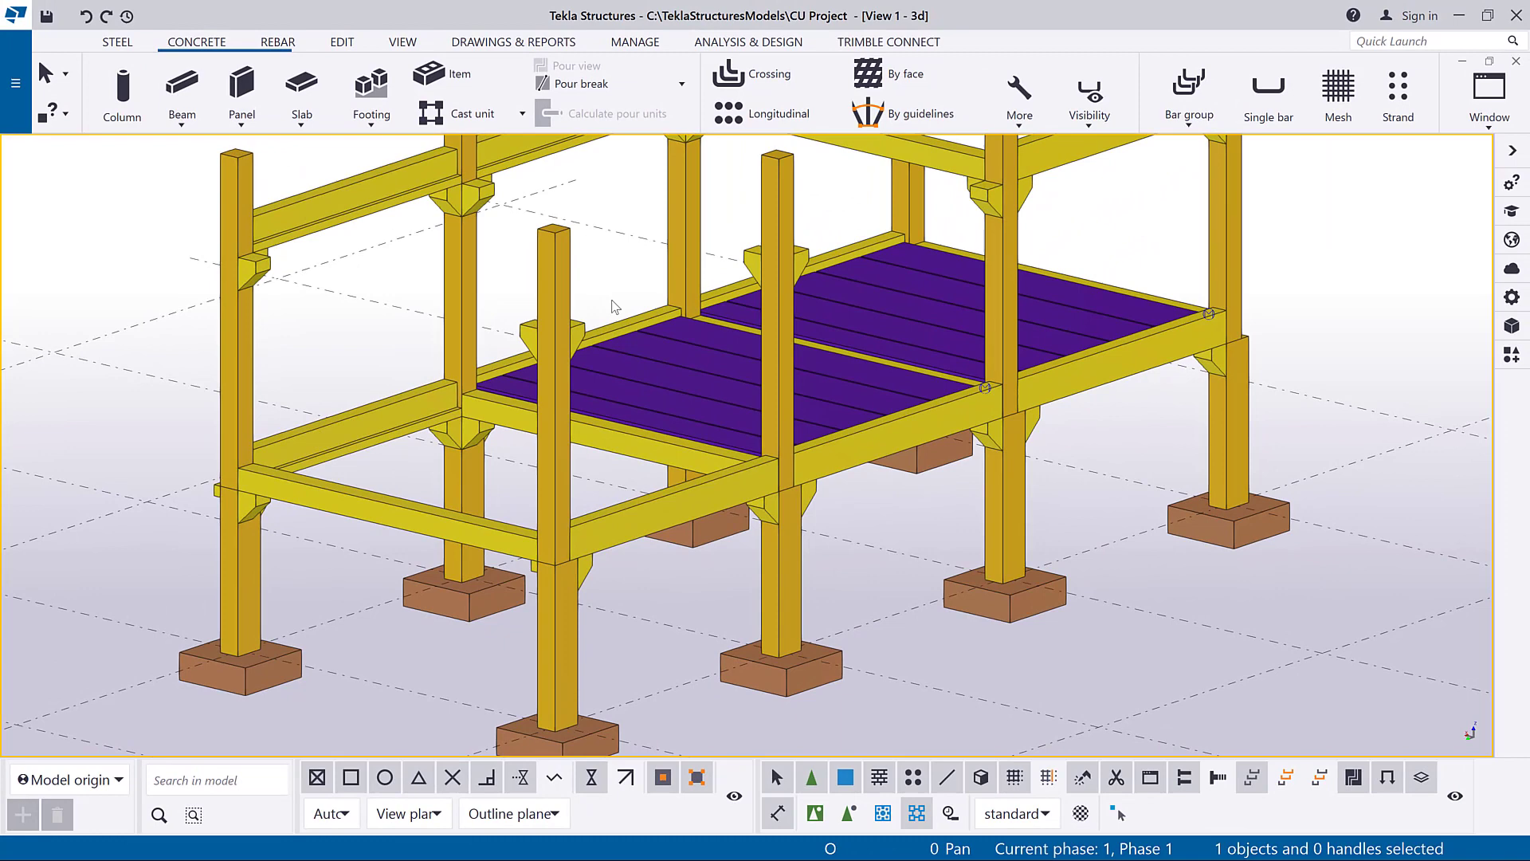
Place Lifting Anchor (80) anchors on the left front column and close the component catalogue.
{"action": "left_click", "coordinate": [1512, 354]}
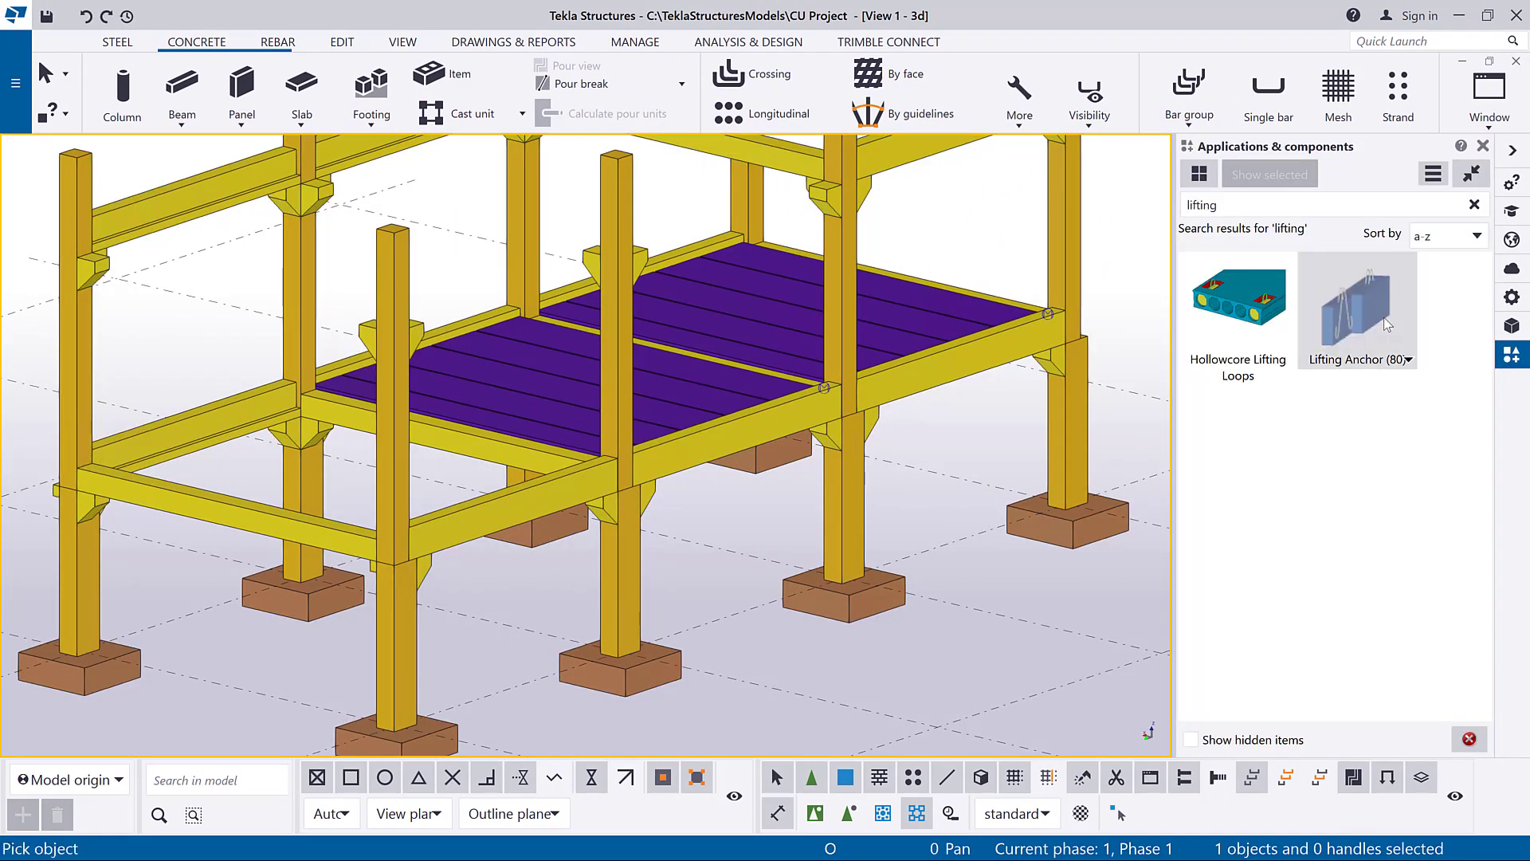
{"action": "mouse_move", "coordinate": [397, 404]}
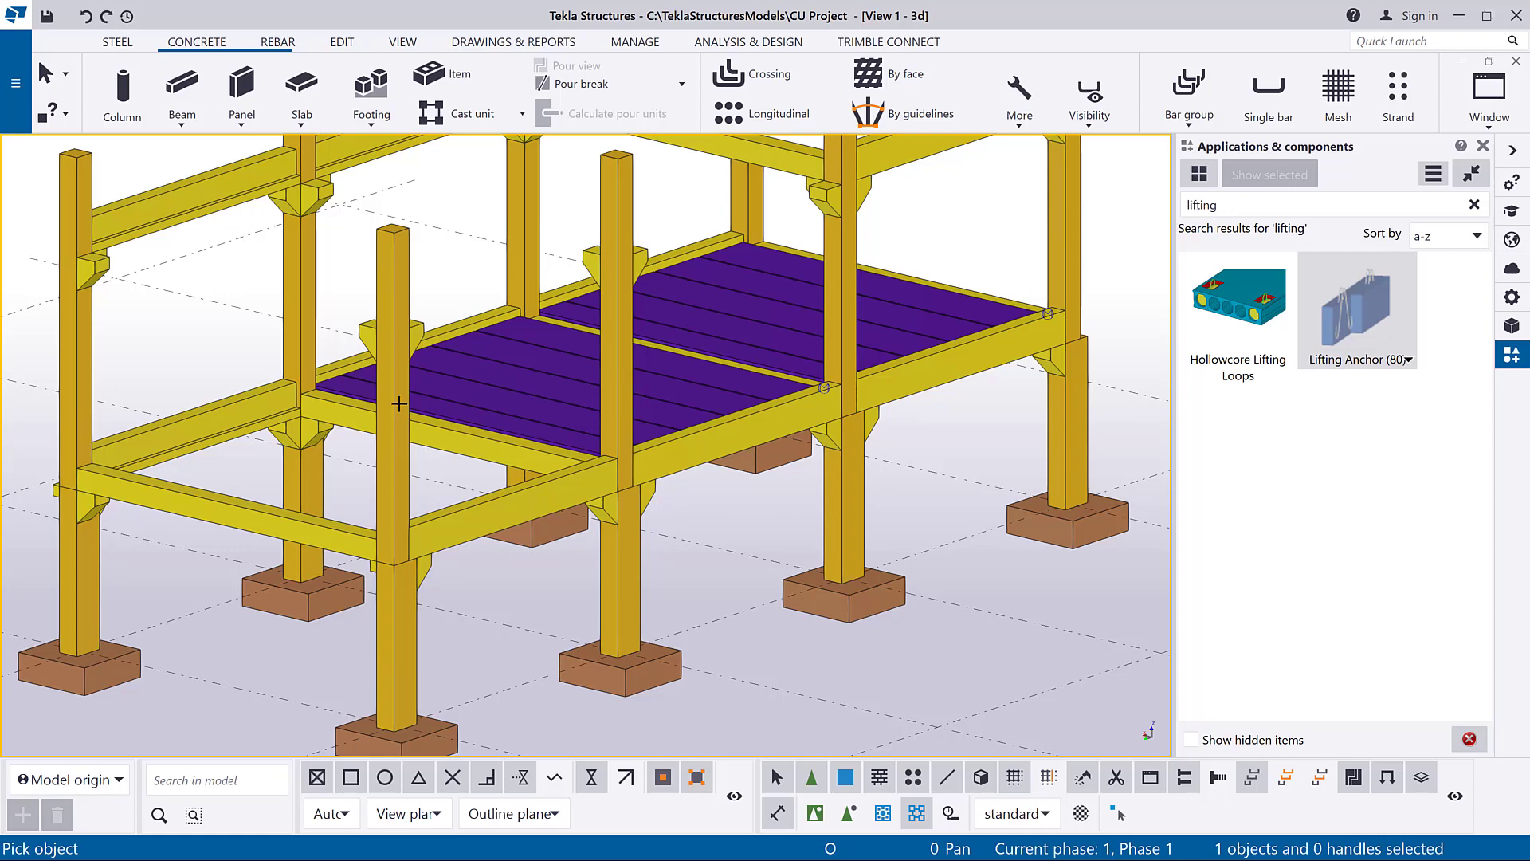
{"action": "left_click", "coordinate": [390, 410]}
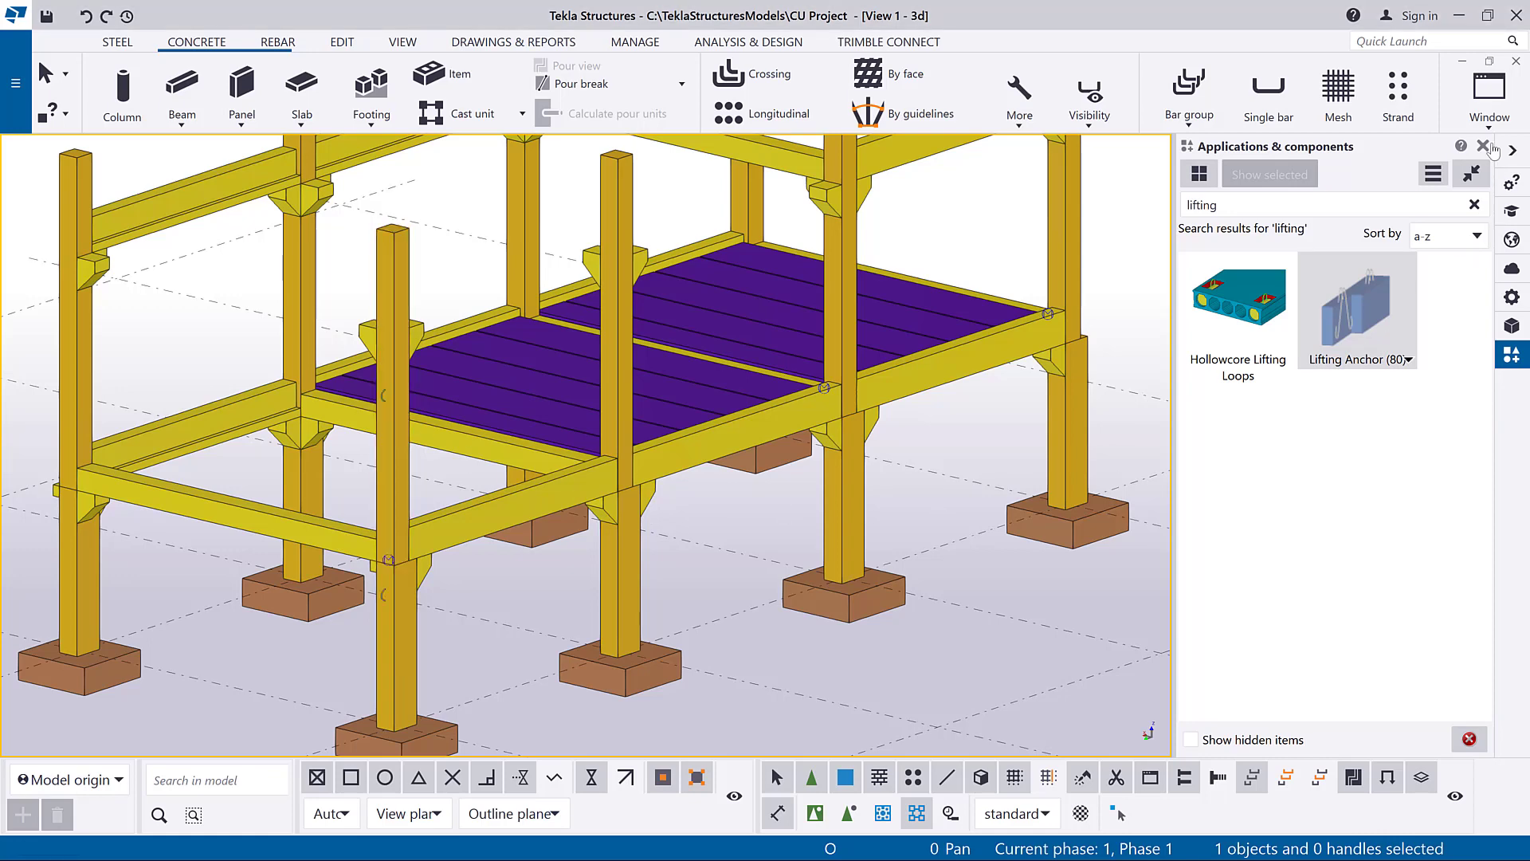
{"action": "left_click", "coordinate": [1484, 147]}
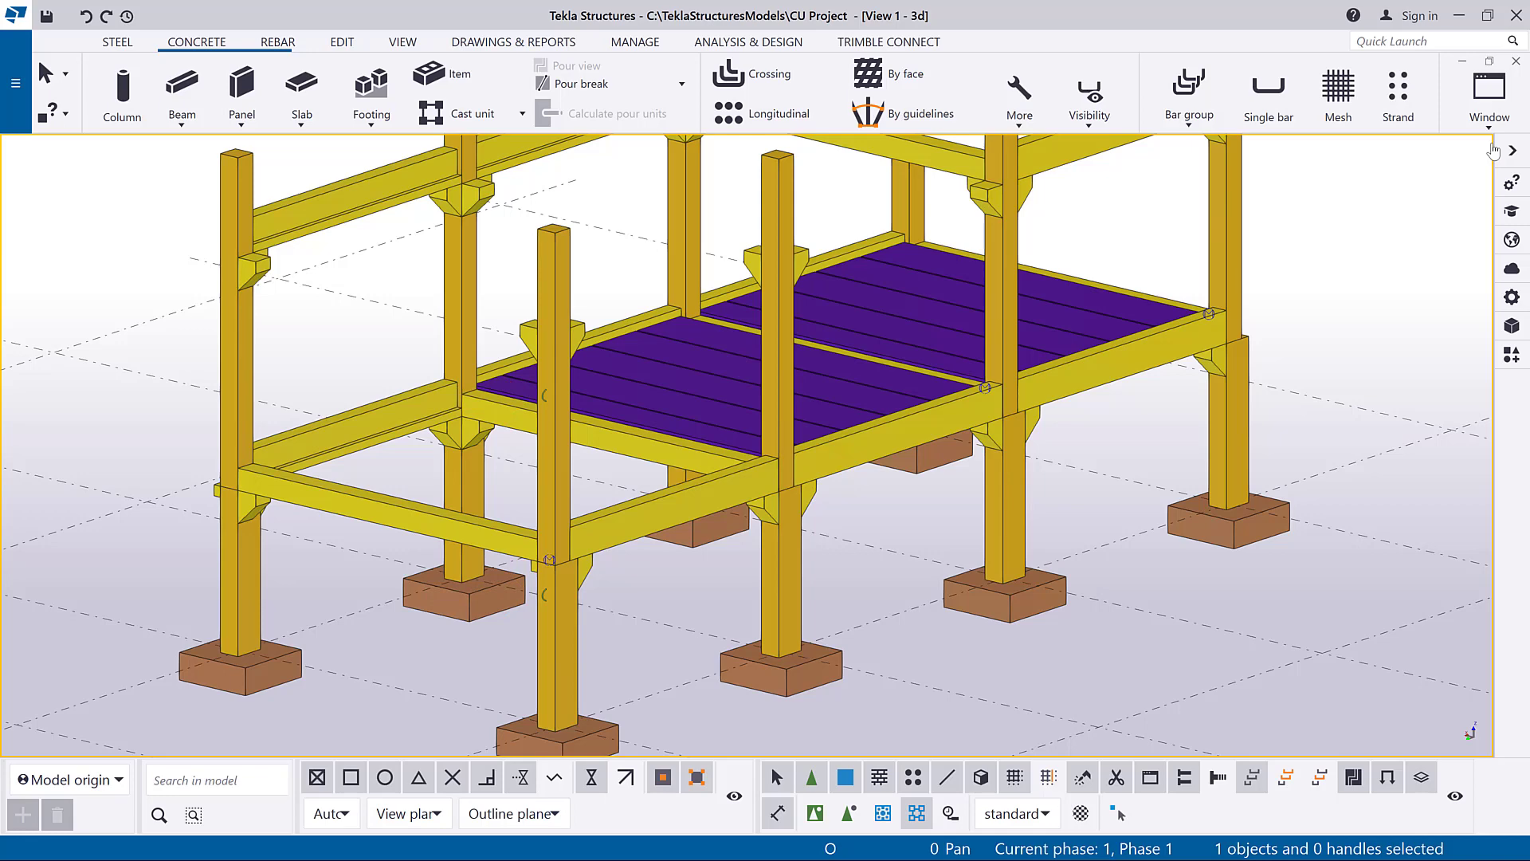
Create a steel plate on the column top by picking its corner points.
{"action": "left_click", "coordinate": [116, 42]}
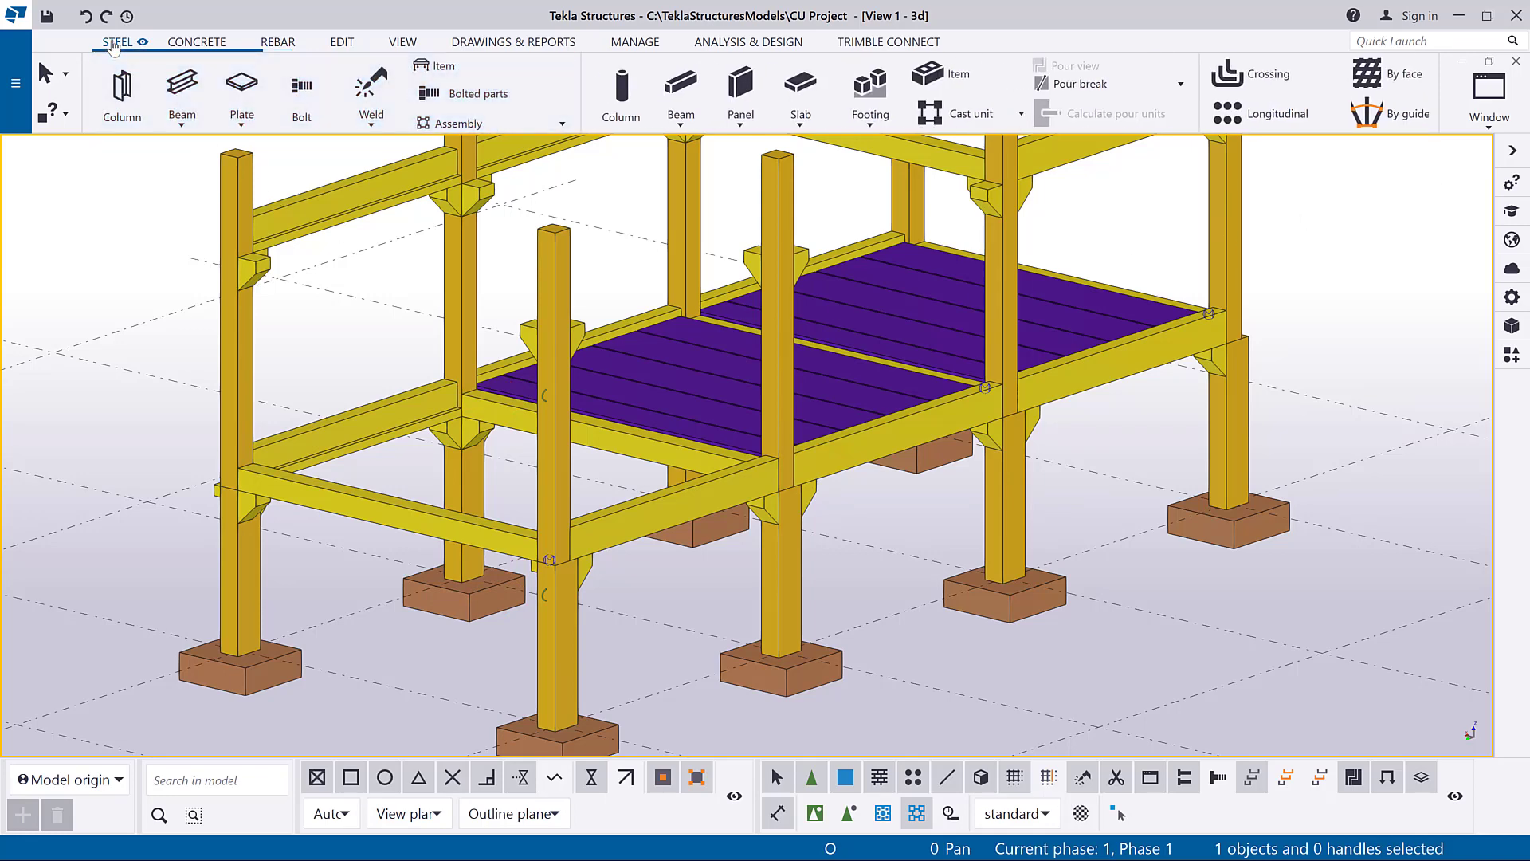
{"action": "left_click", "coordinate": [241, 86]}
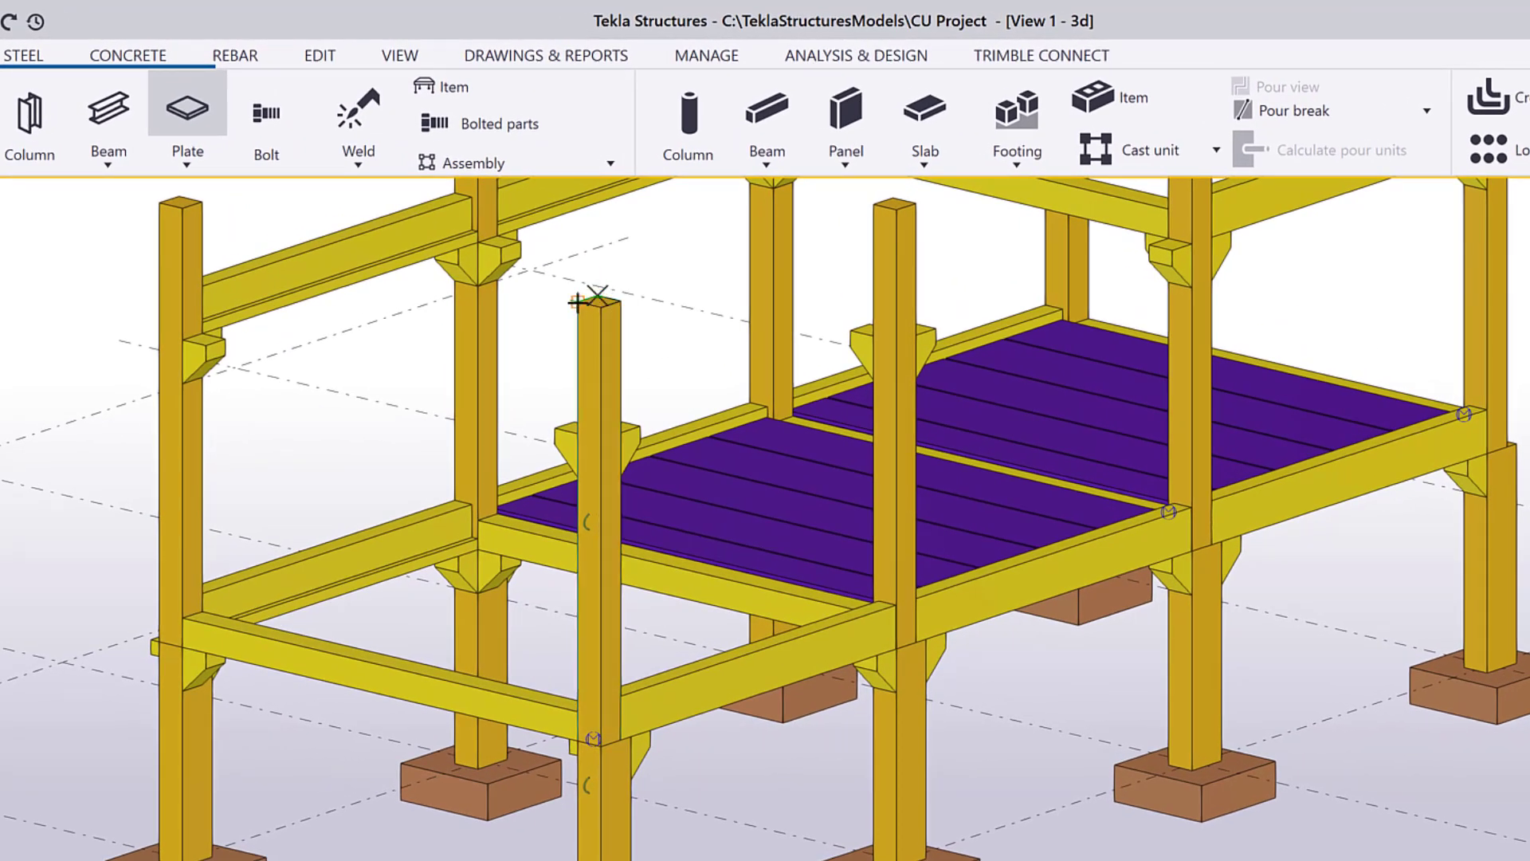
{"action": "left_click", "coordinate": [593, 301]}
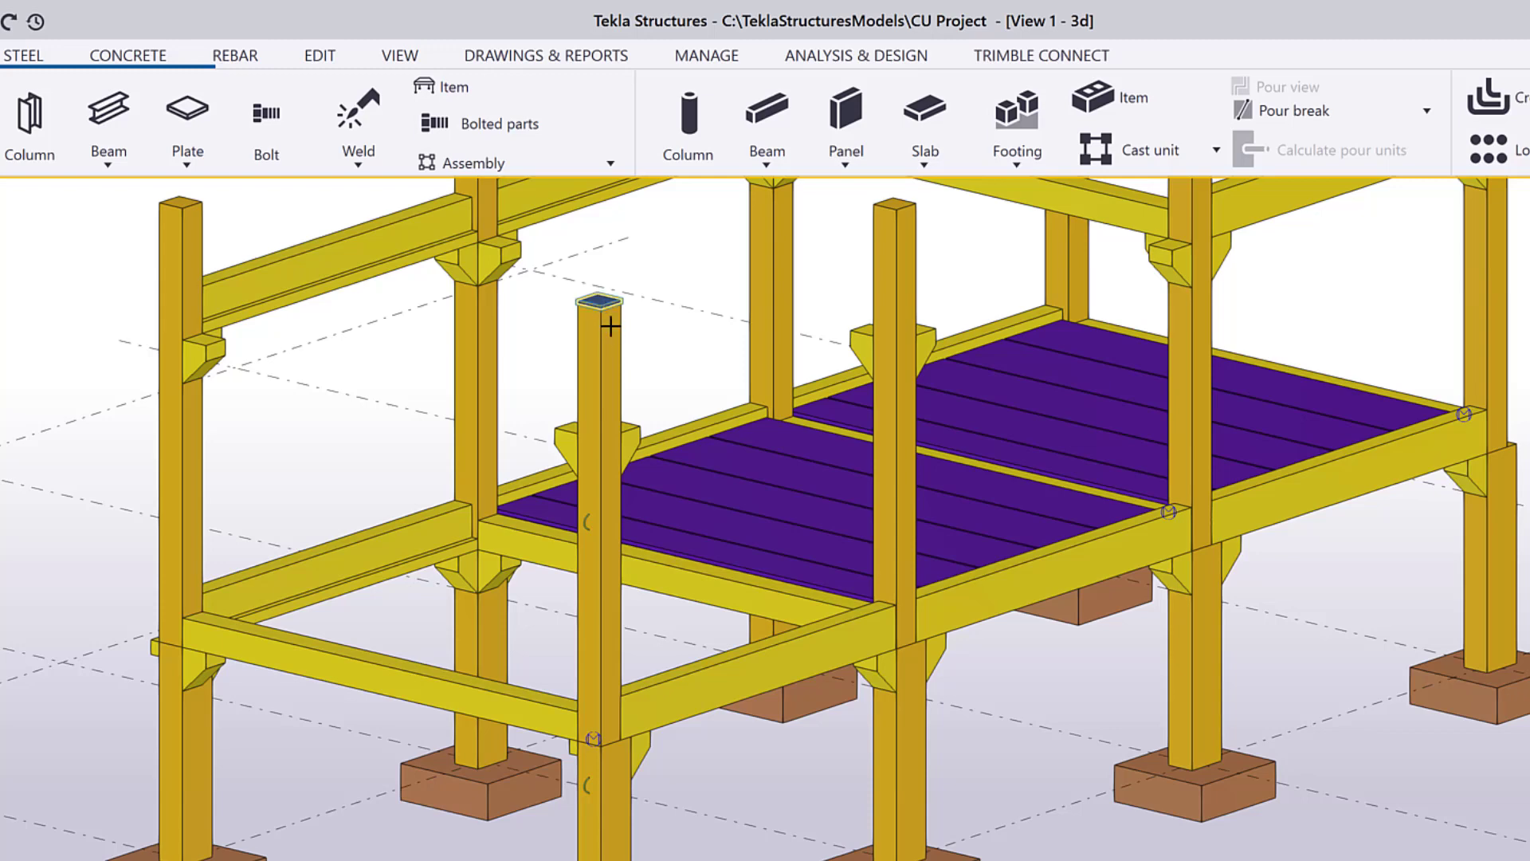
{"action": "left_click", "coordinate": [602, 391]}
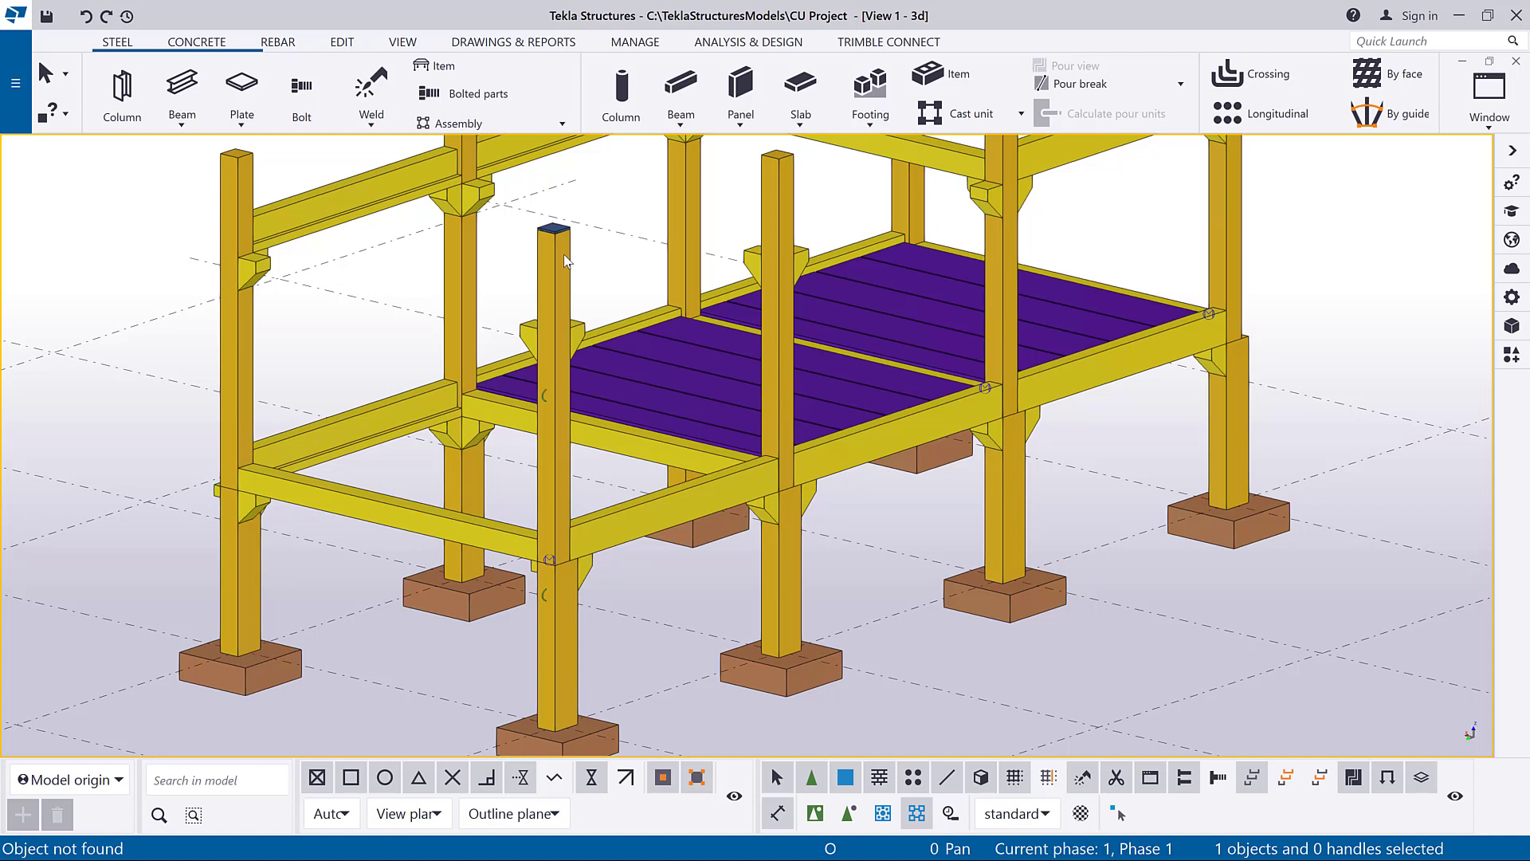
{"action": "mouse_move", "coordinate": [315, 259]}
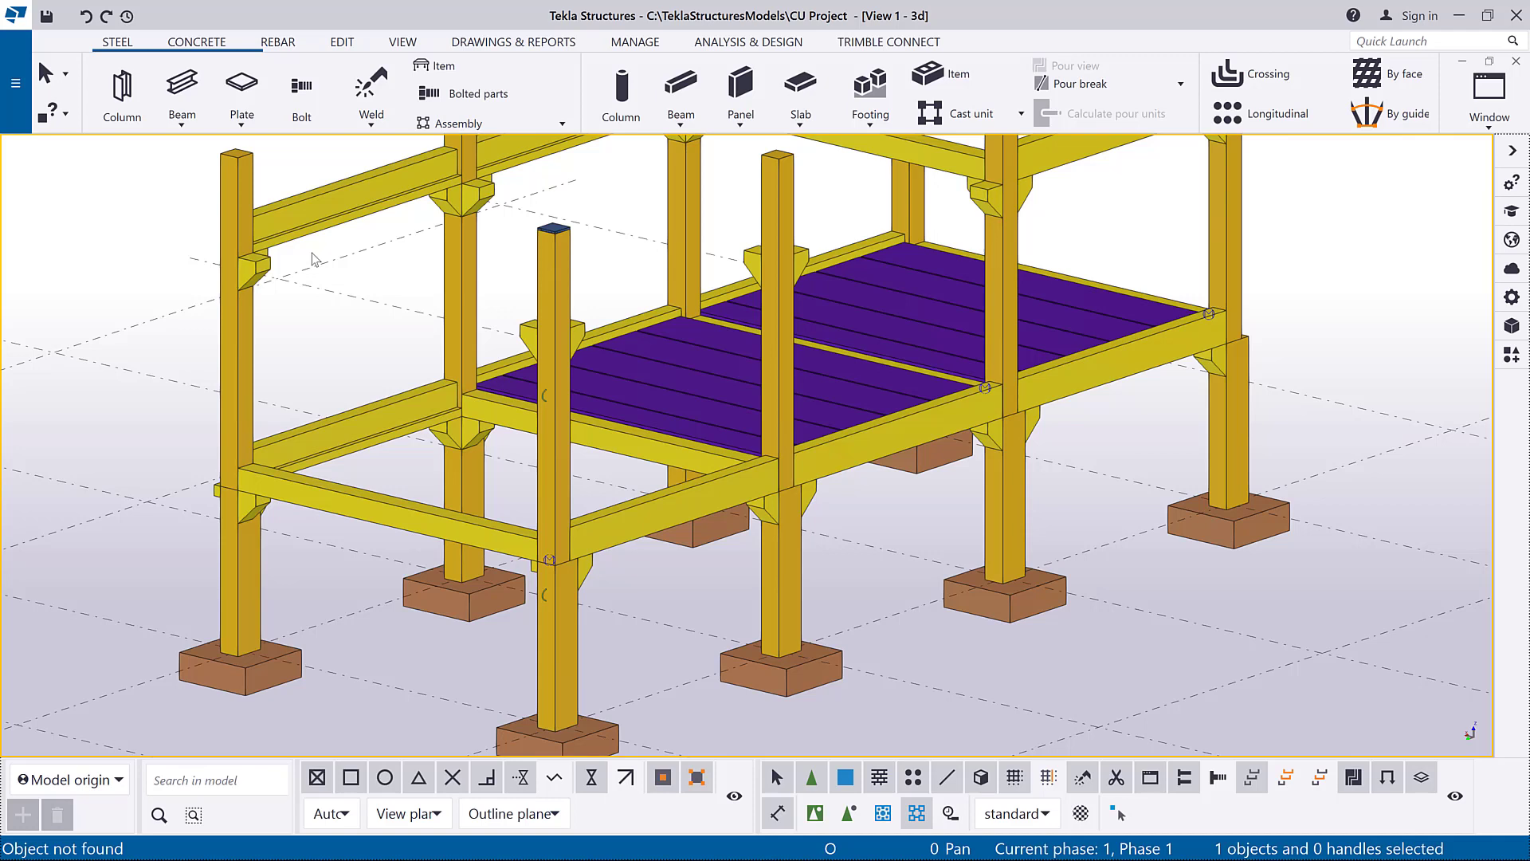
Start an Inquire > Assembly objects query, ready to pick an assembly in the frame model.
{"action": "left_click", "coordinate": [49, 110]}
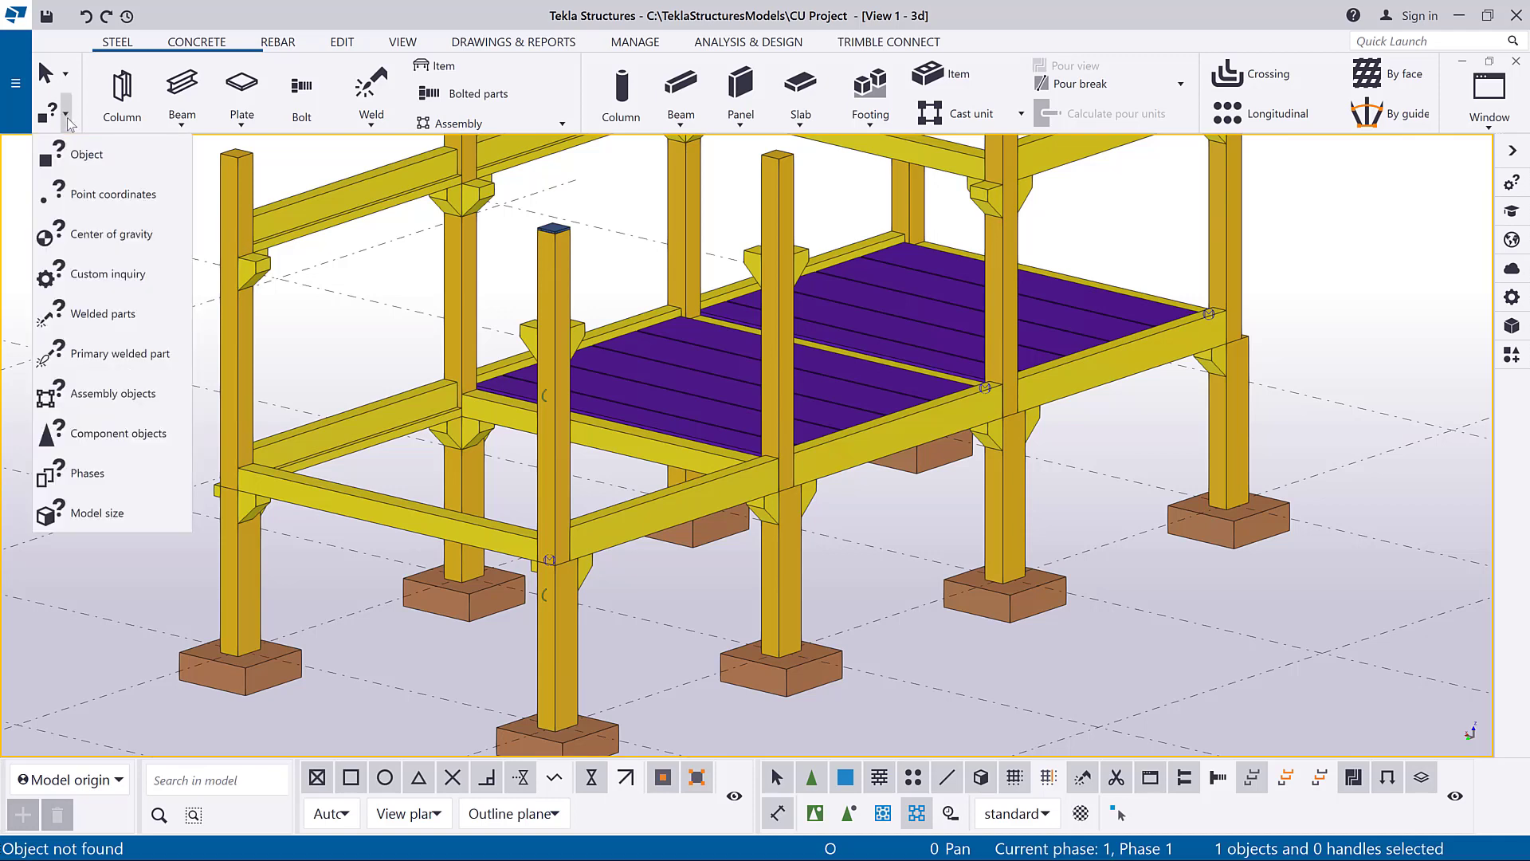
{"action": "mouse_move", "coordinate": [112, 394]}
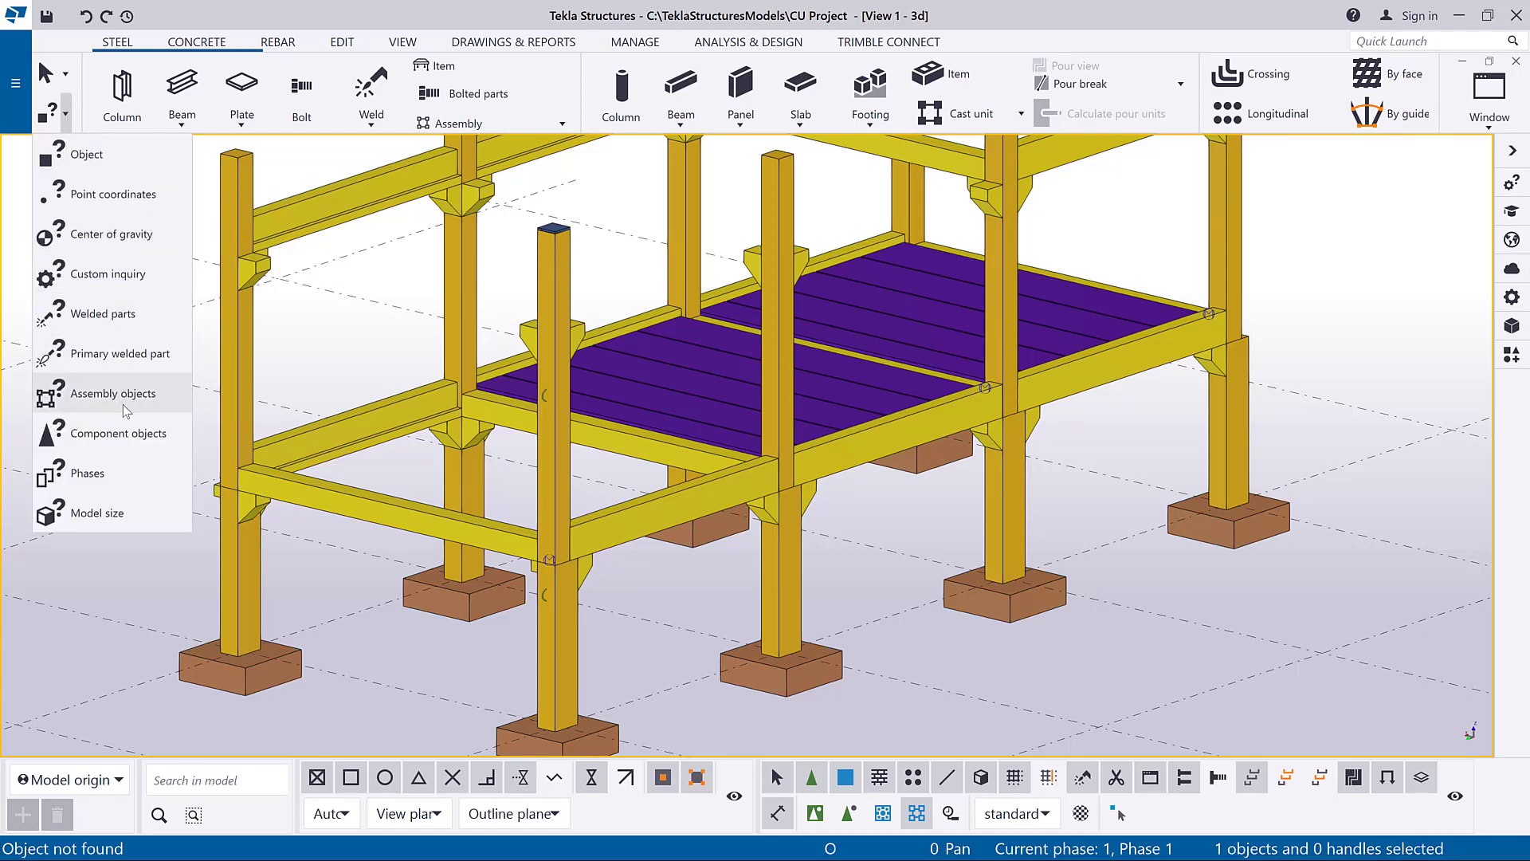
{"action": "left_click", "coordinate": [112, 394]}
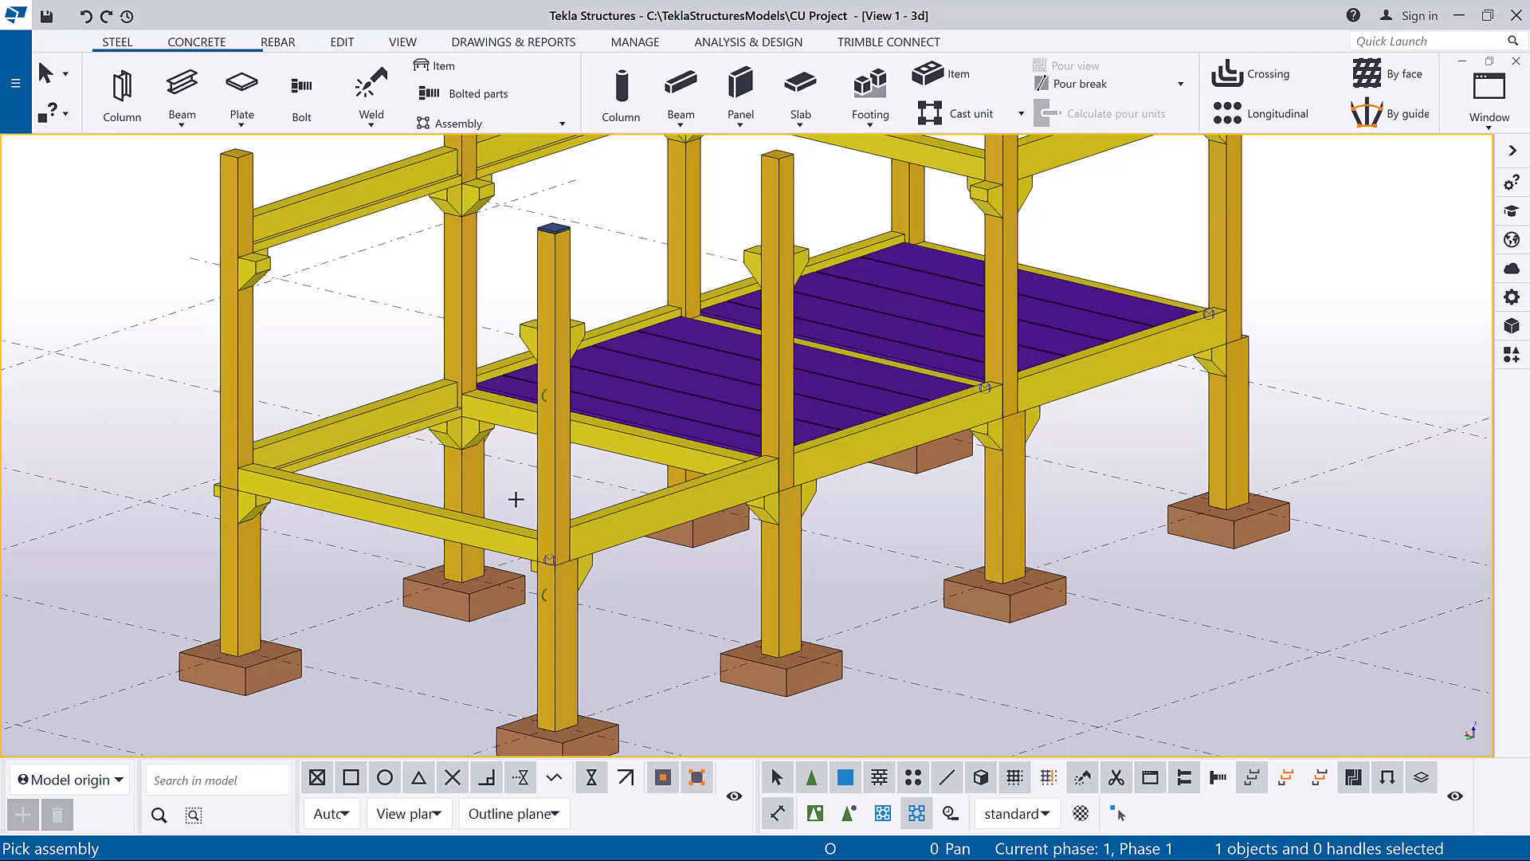